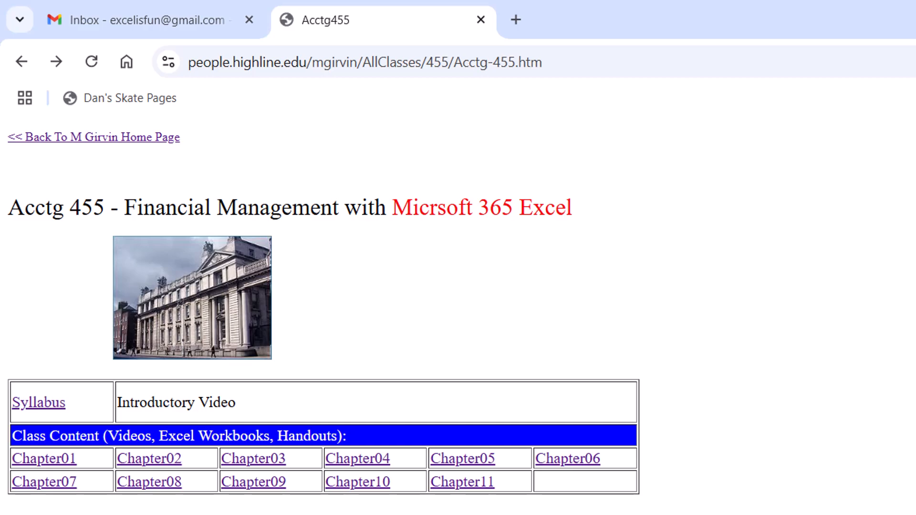
{"action": "mouse_move", "coordinate": [101, 247]}
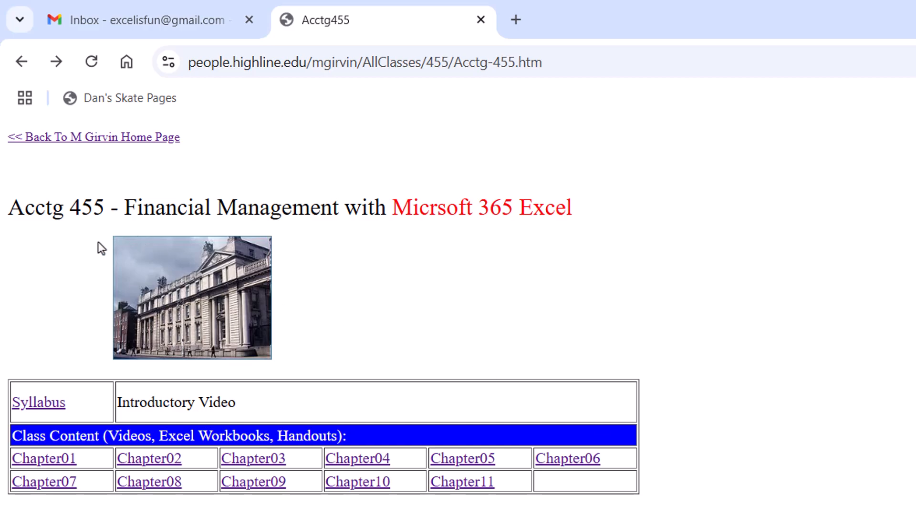
{"action": "mouse_move", "coordinate": [95, 238]}
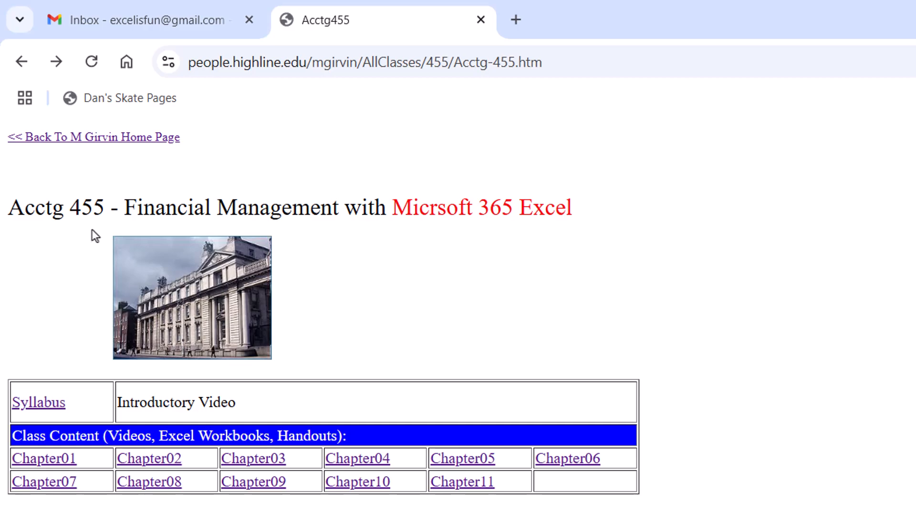
{"action": "mouse_move", "coordinate": [430, 318]}
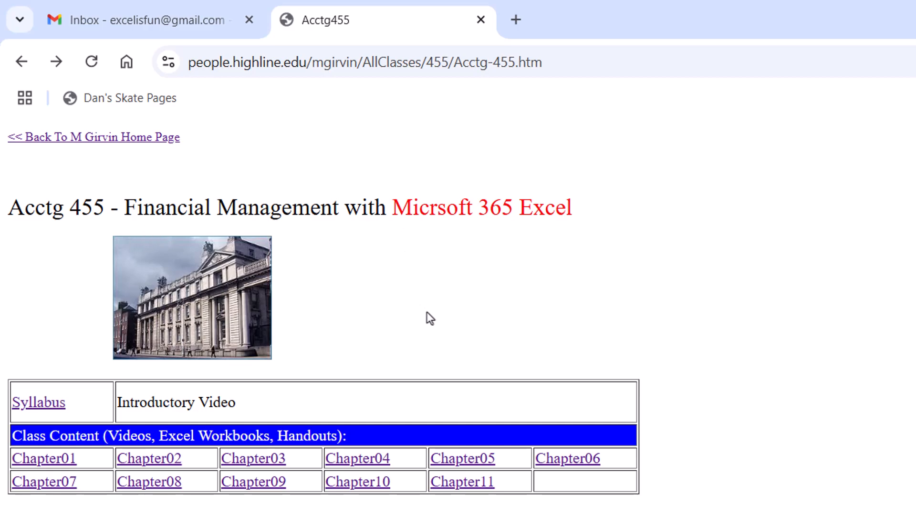
{"action": "mouse_move", "coordinate": [185, 142]}
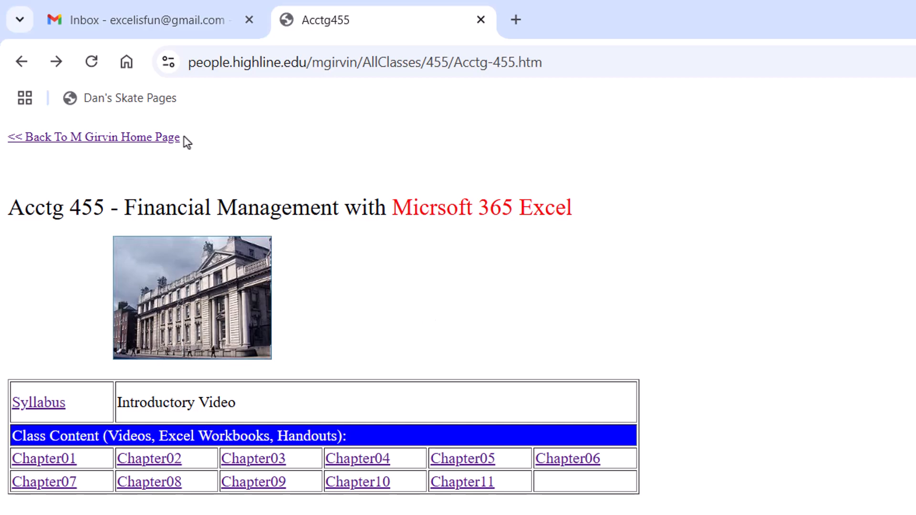
- Open the Acctg 455 syllabus PDF and scroll down toward its Schedule section
{"action": "left_click", "coordinate": [39, 402]}
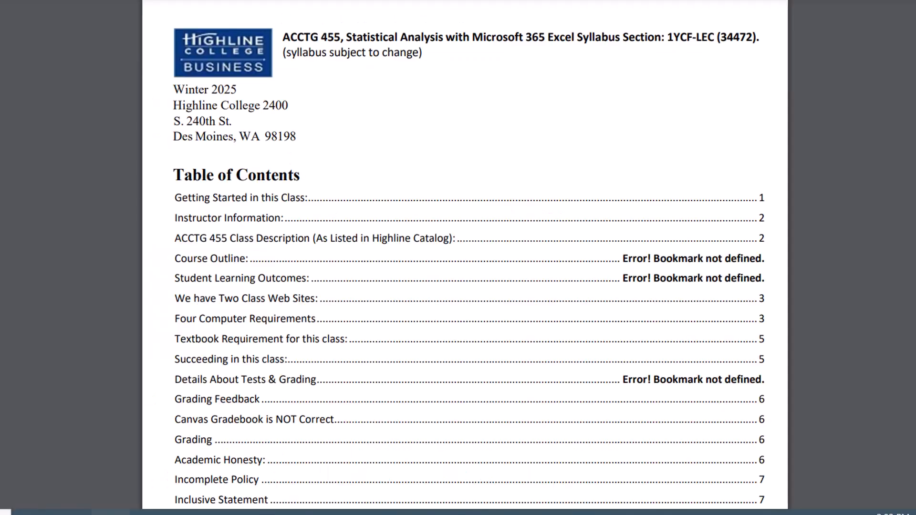
{"action": "scroll", "scroll_direction": "down", "scroll_amount": 3}
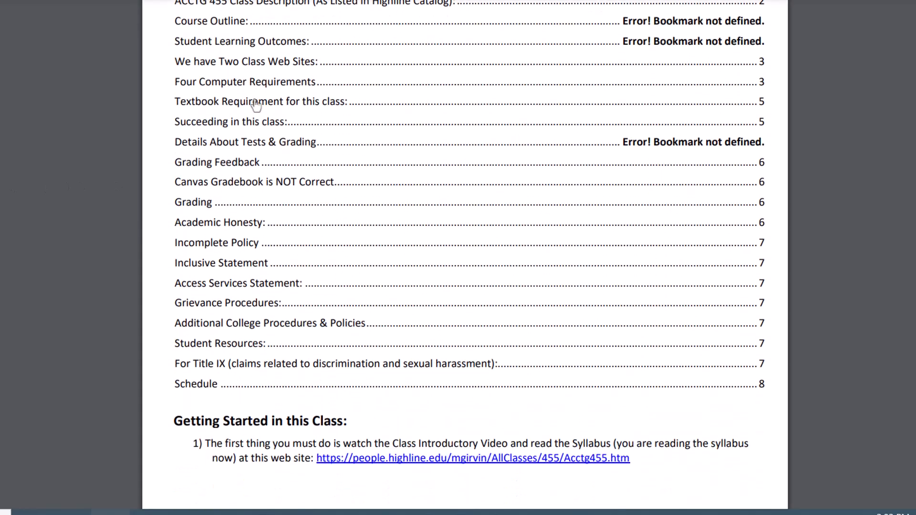
{"action": "mouse_move", "coordinate": [206, 390]}
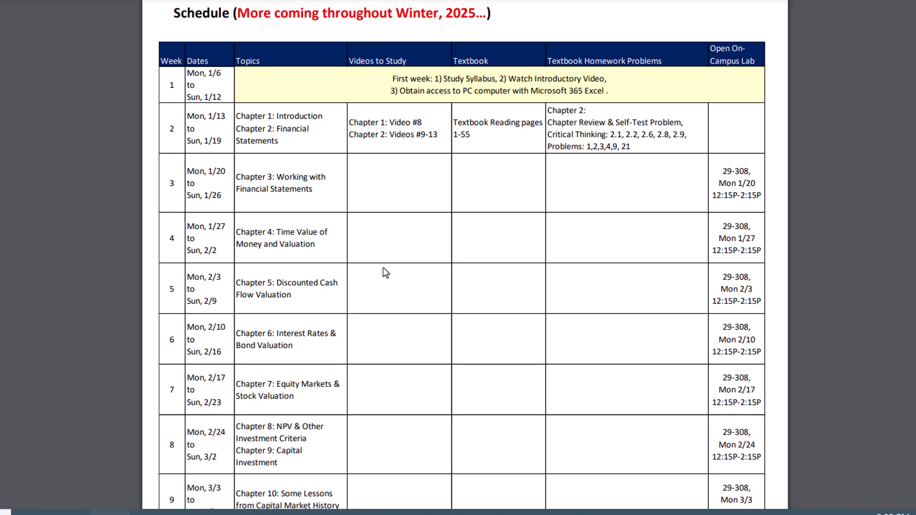
{"action": "mouse_move", "coordinate": [291, 87]}
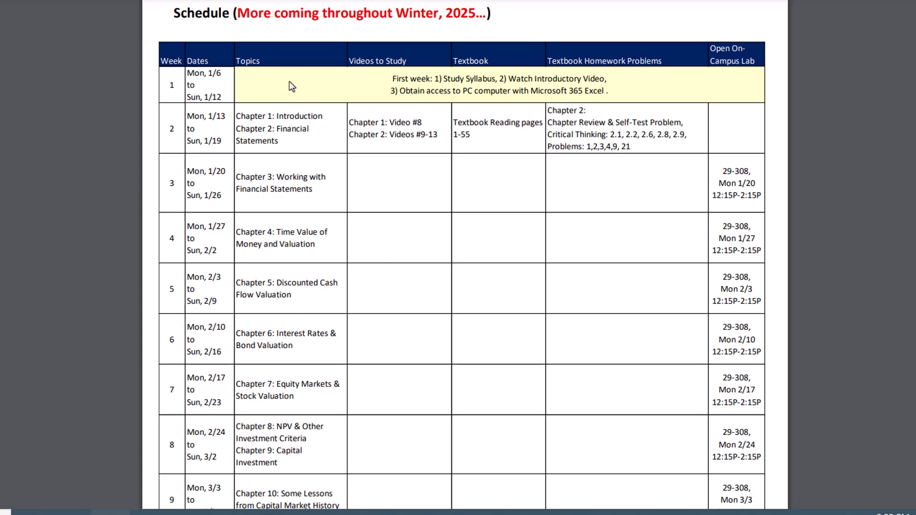
{"action": "mouse_move", "coordinate": [431, 190]}
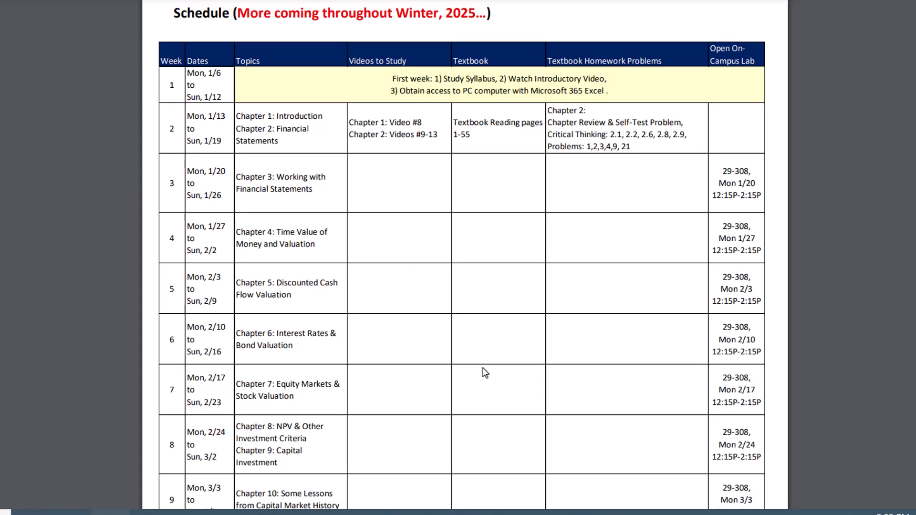
{"action": "mouse_move", "coordinate": [315, 193]}
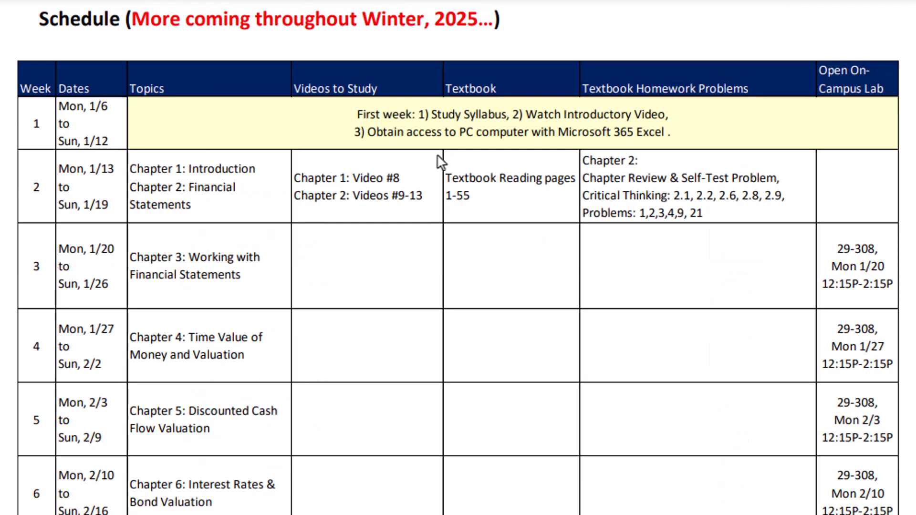
{"action": "mouse_move", "coordinate": [713, 135]}
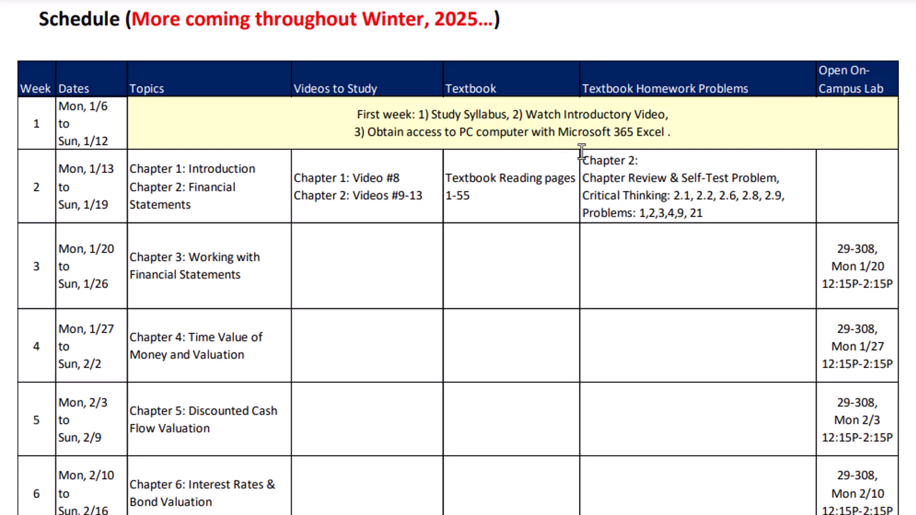
{"action": "mouse_move", "coordinate": [486, 479]}
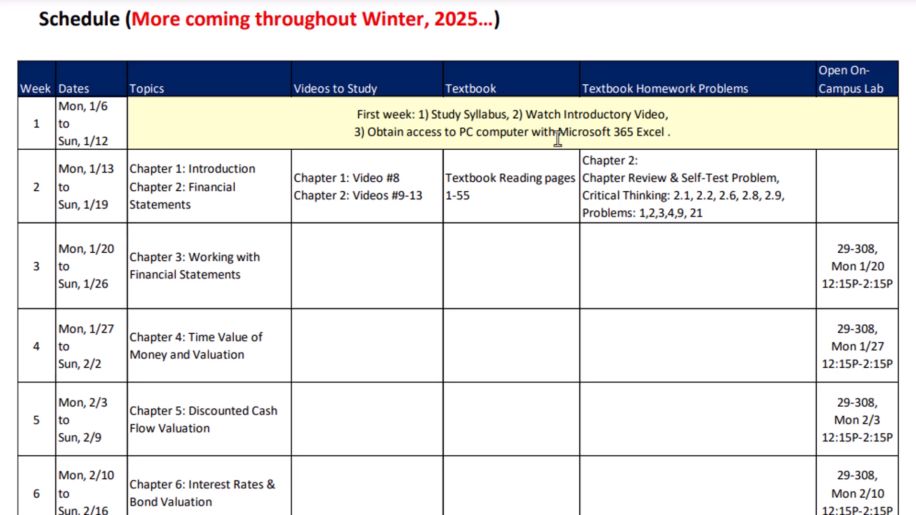
{"action": "mouse_move", "coordinate": [567, 161]}
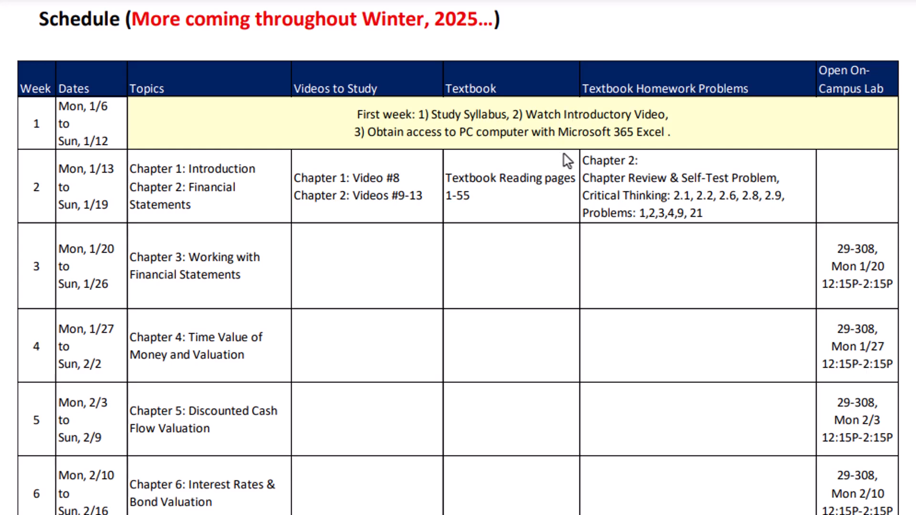
{"action": "mouse_move", "coordinate": [489, 227]}
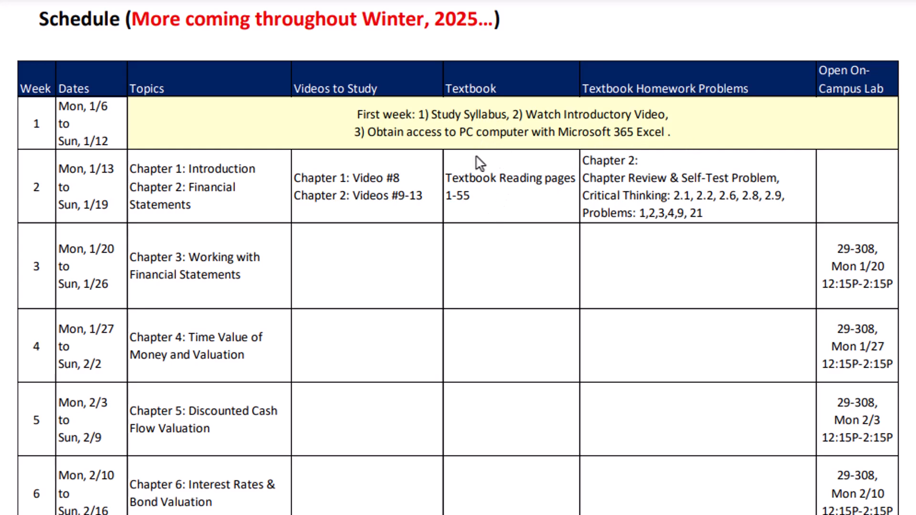
{"action": "mouse_move", "coordinate": [509, 148]}
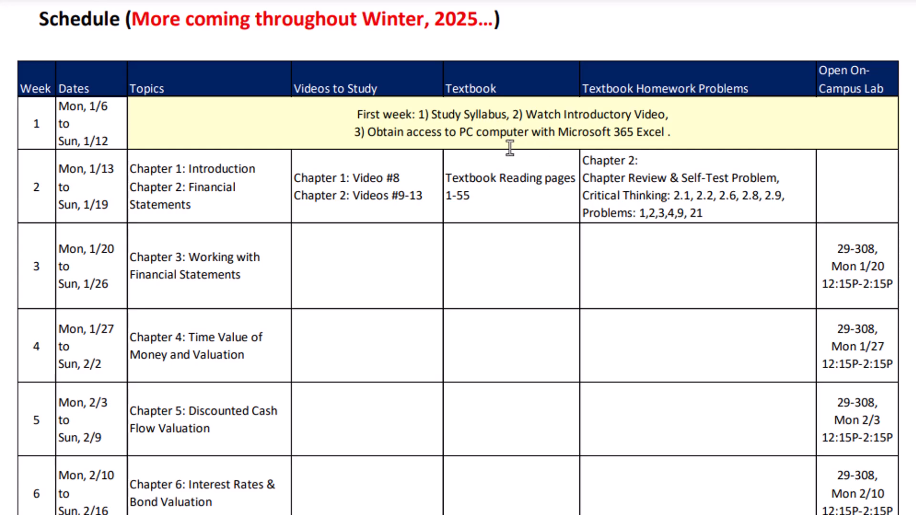
{"action": "mouse_move", "coordinate": [515, 218]}
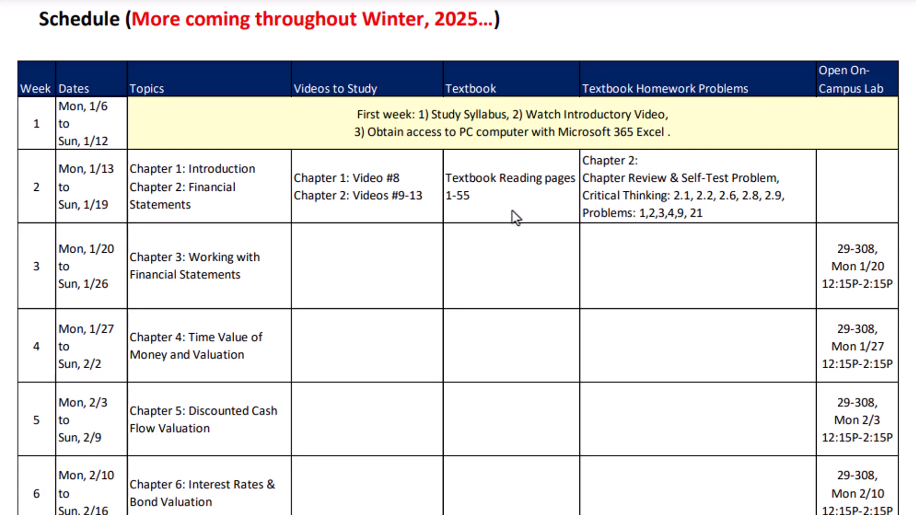
{"action": "mouse_move", "coordinate": [496, 227]}
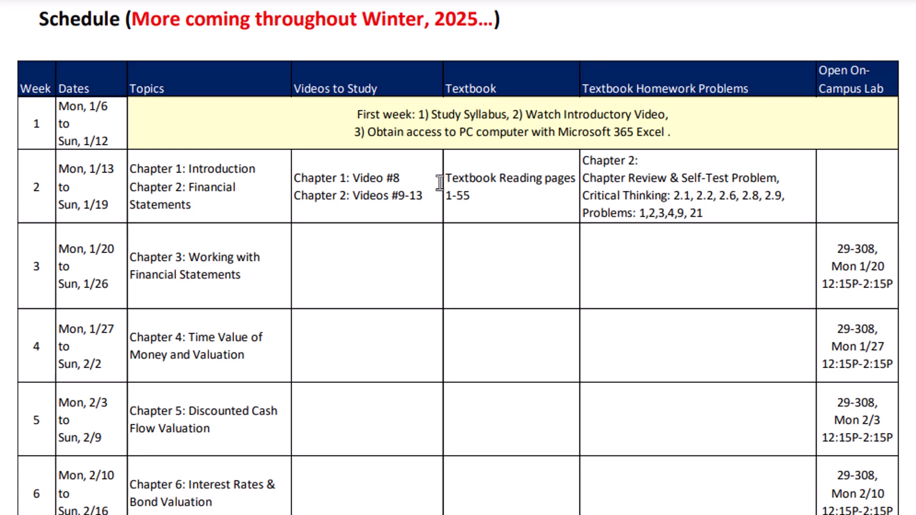
{"action": "mouse_move", "coordinate": [279, 203]}
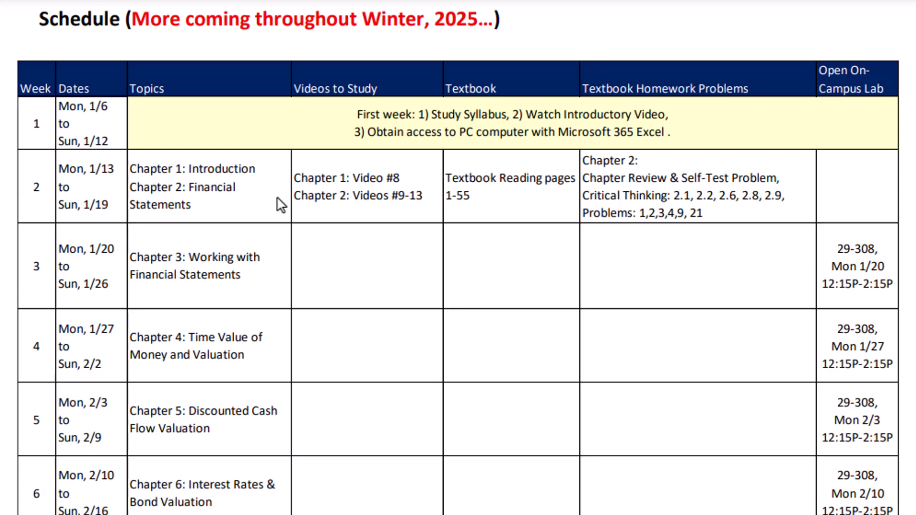
{"action": "mouse_move", "coordinate": [204, 203]}
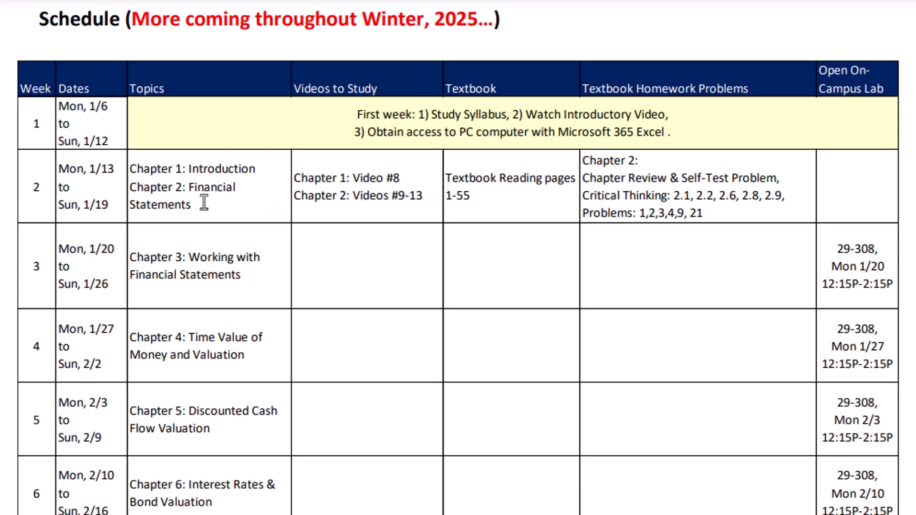
{"action": "mouse_move", "coordinate": [361, 198]}
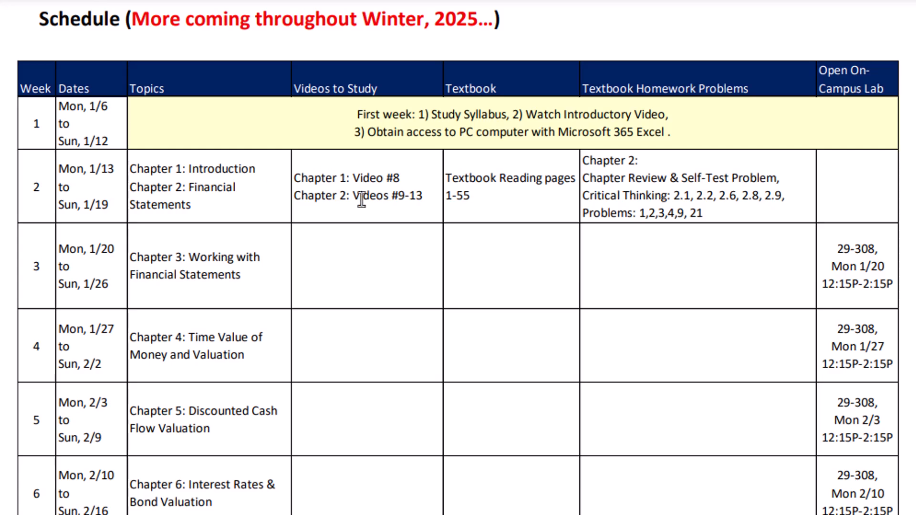
{"action": "mouse_move", "coordinate": [520, 213]}
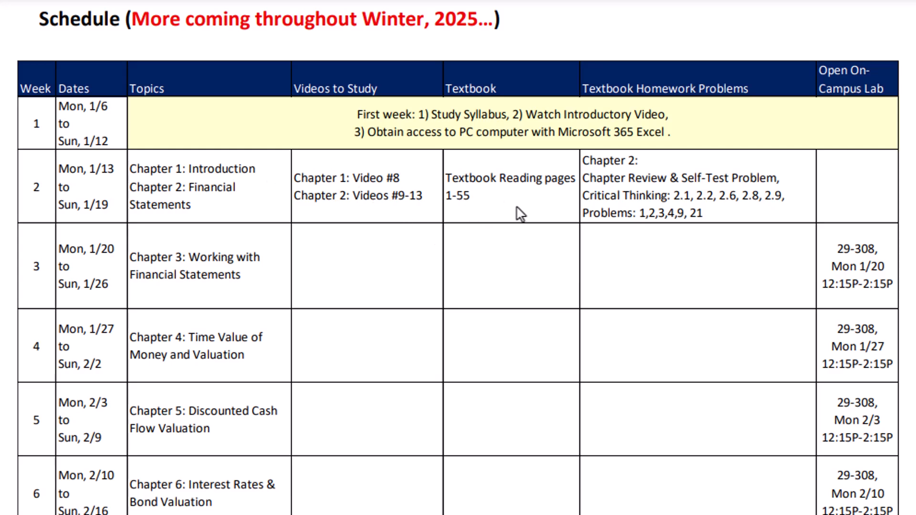
{"action": "mouse_move", "coordinate": [593, 148]}
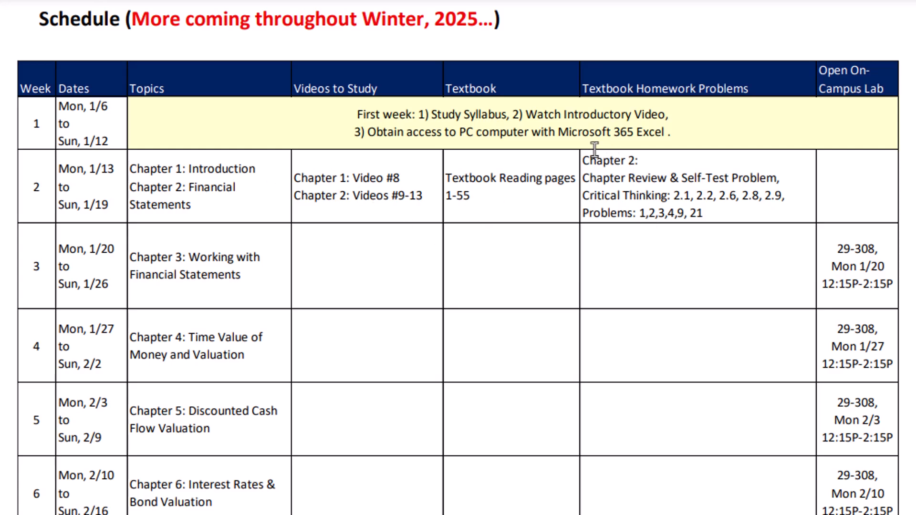
{"action": "mouse_move", "coordinate": [708, 287]}
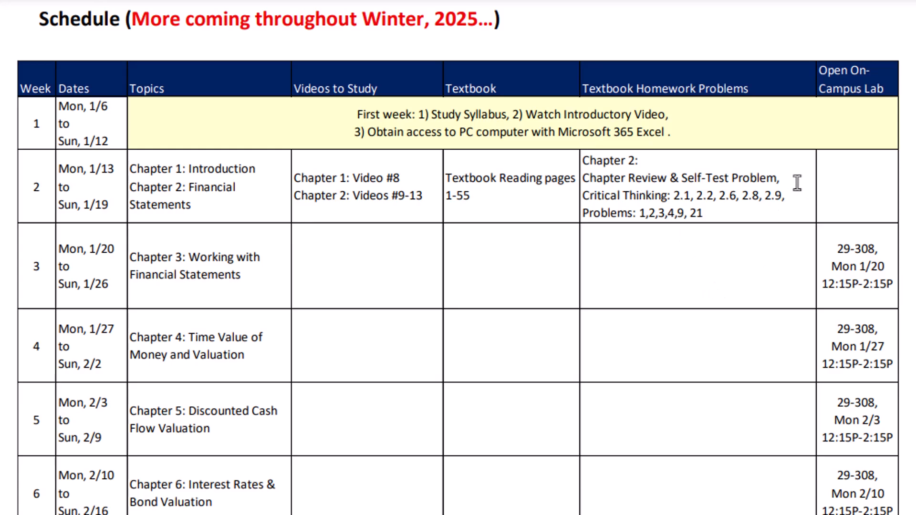
{"action": "mouse_move", "coordinate": [740, 210]}
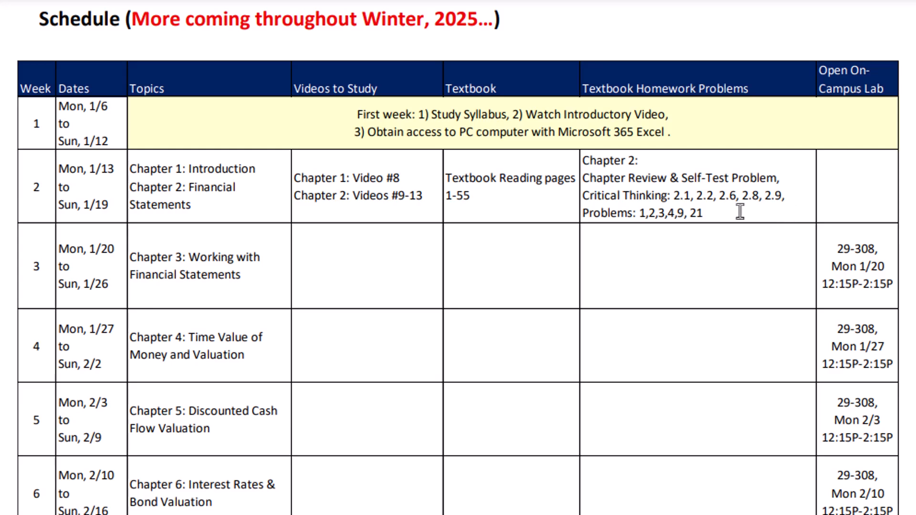
{"action": "mouse_move", "coordinate": [683, 252]}
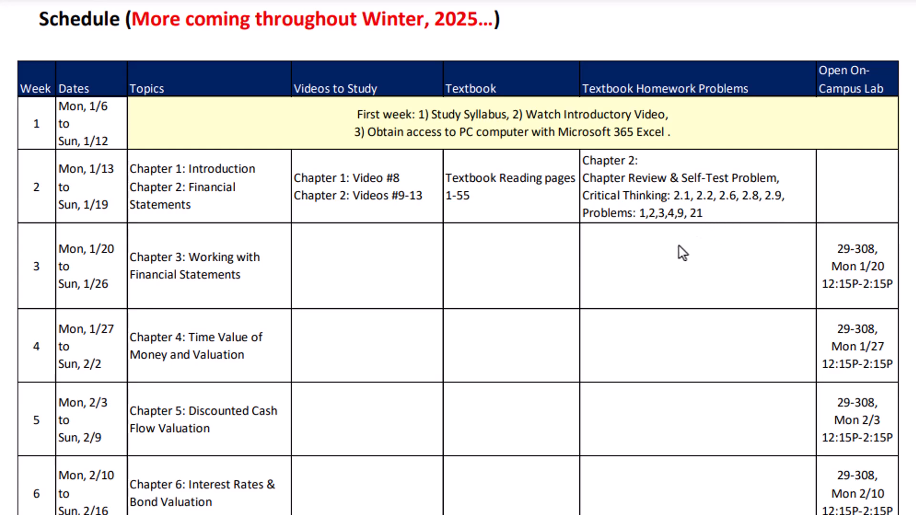
{"action": "mouse_move", "coordinate": [721, 219]}
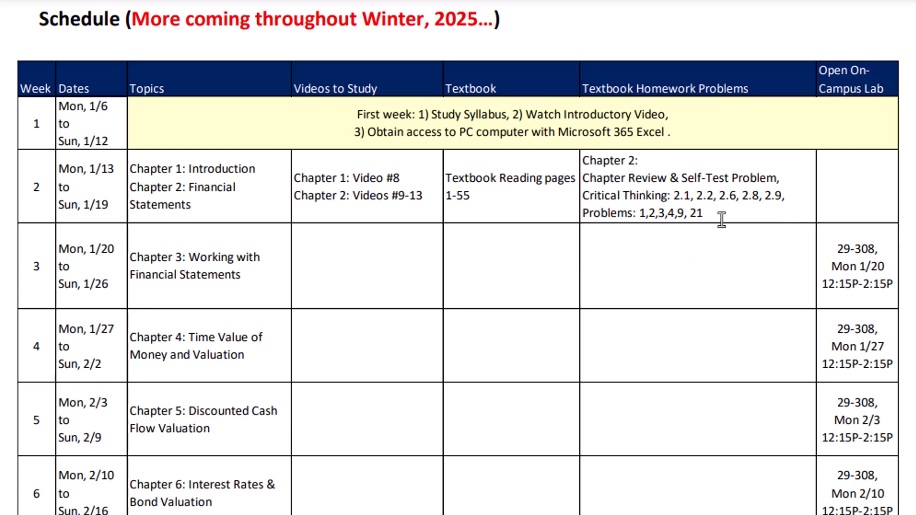
{"action": "mouse_move", "coordinate": [733, 168]}
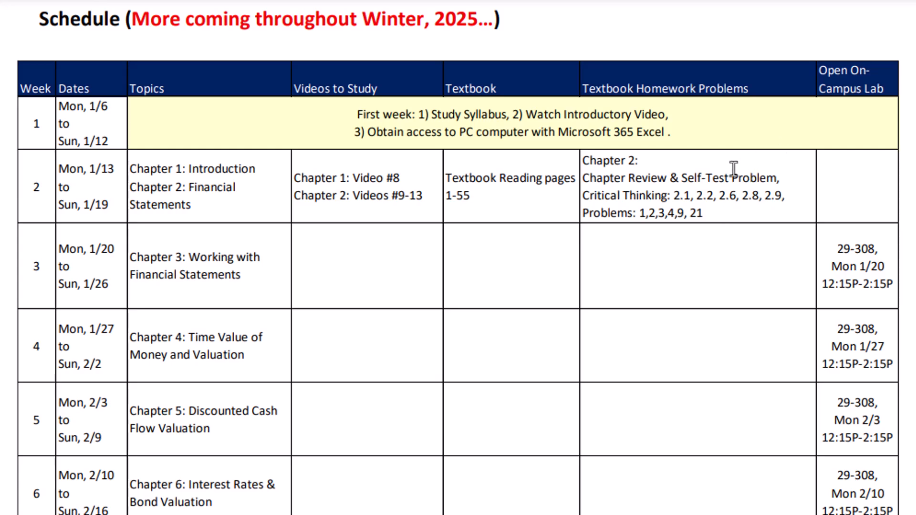
{"action": "mouse_move", "coordinate": [635, 292]}
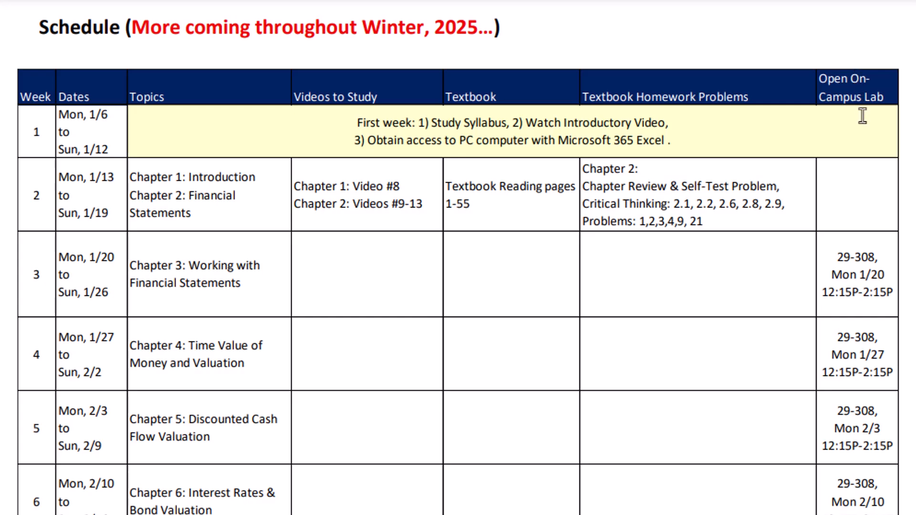
{"action": "mouse_move", "coordinate": [868, 437]}
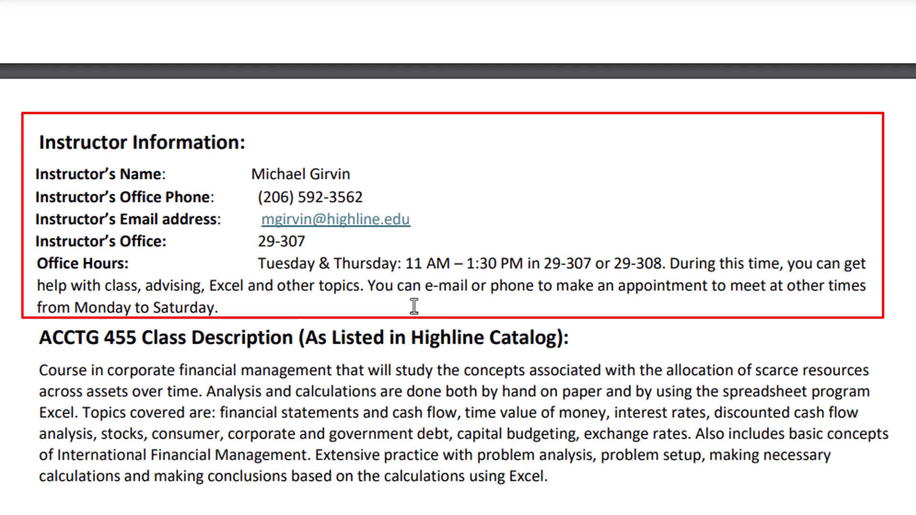
- Scroll the syllabus through Two Class Web Sites and Four Computer Requirements to the keyboard images
{"action": "scroll", "scroll_direction": "down", "scroll_amount": 3}
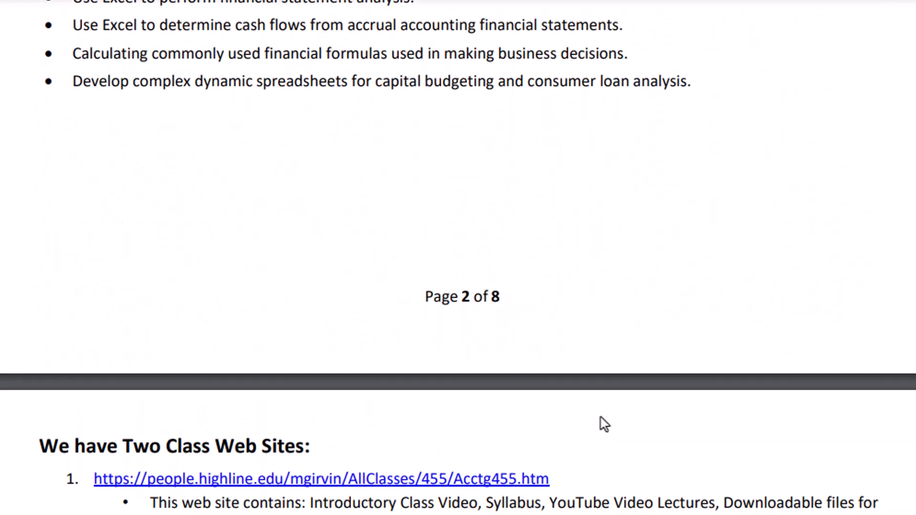
{"action": "scroll", "scroll_direction": "down", "scroll_amount": 3}
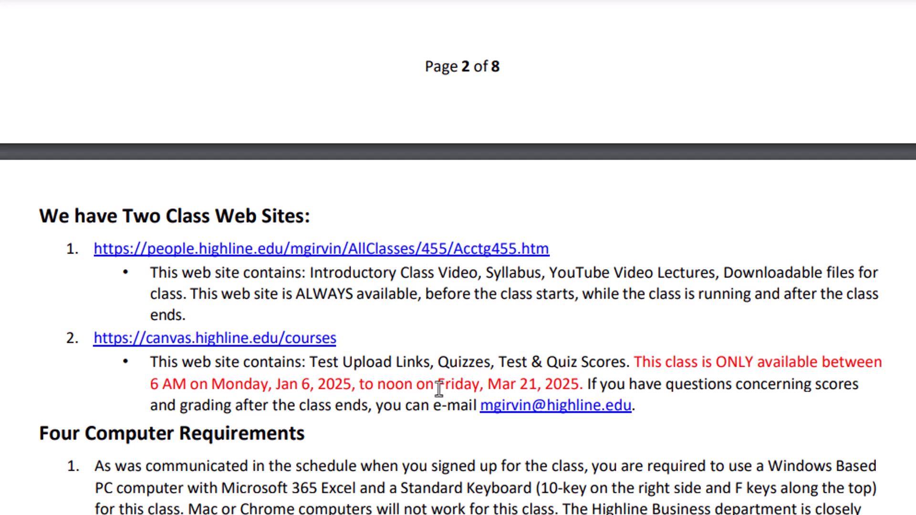
{"action": "mouse_move", "coordinate": [426, 382]}
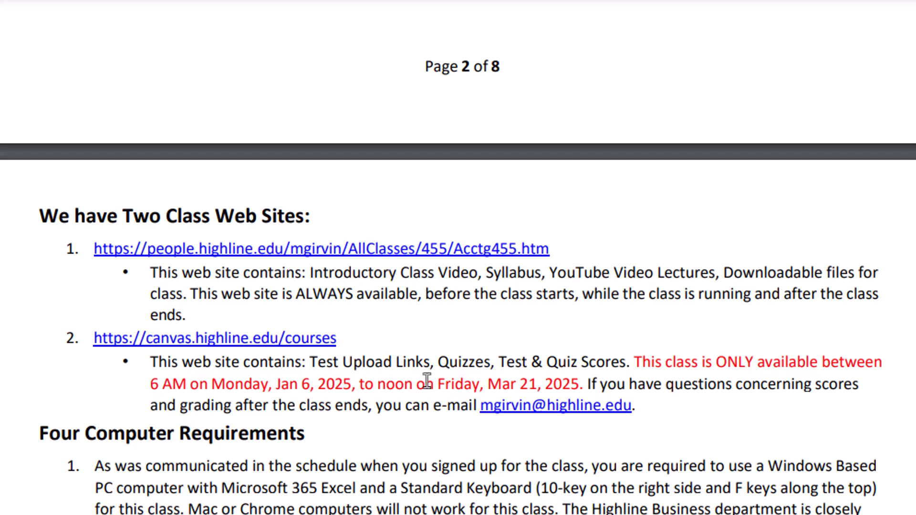
{"action": "scroll", "scroll_direction": "down", "scroll_amount": 3}
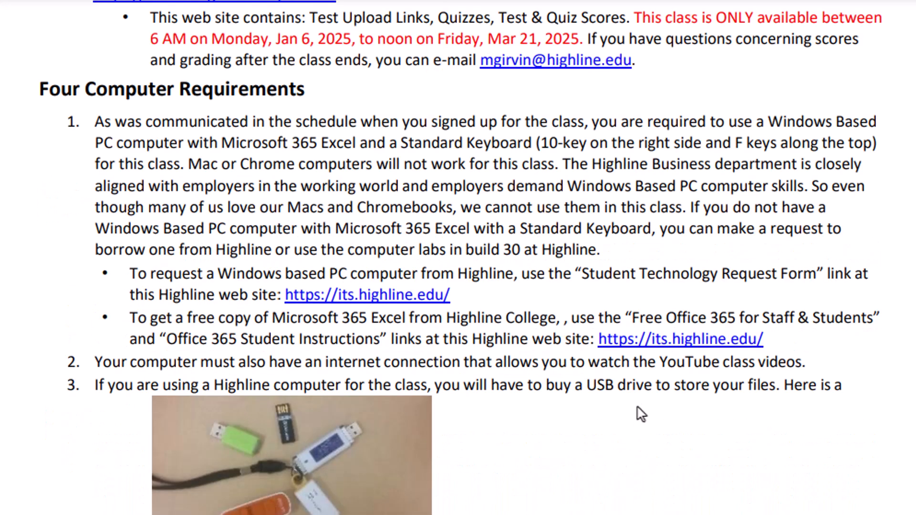
{"action": "mouse_move", "coordinate": [377, 307]}
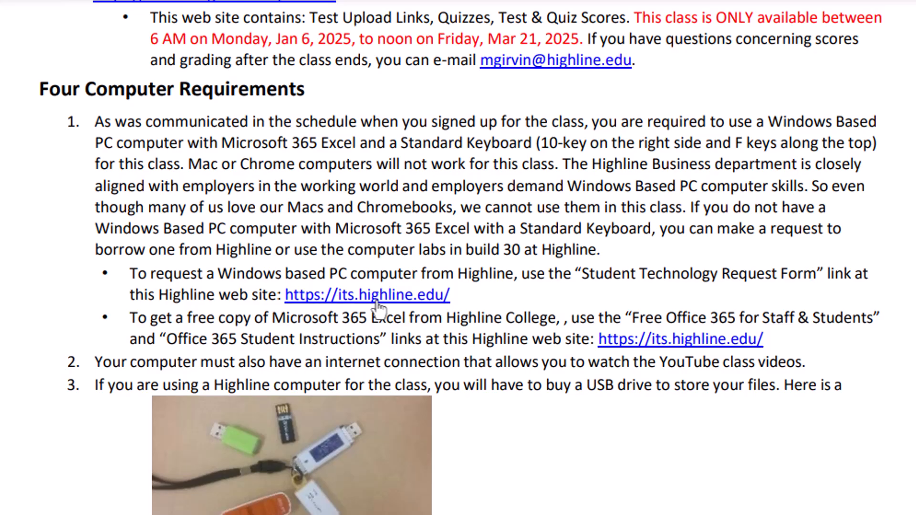
{"action": "mouse_move", "coordinate": [617, 474]}
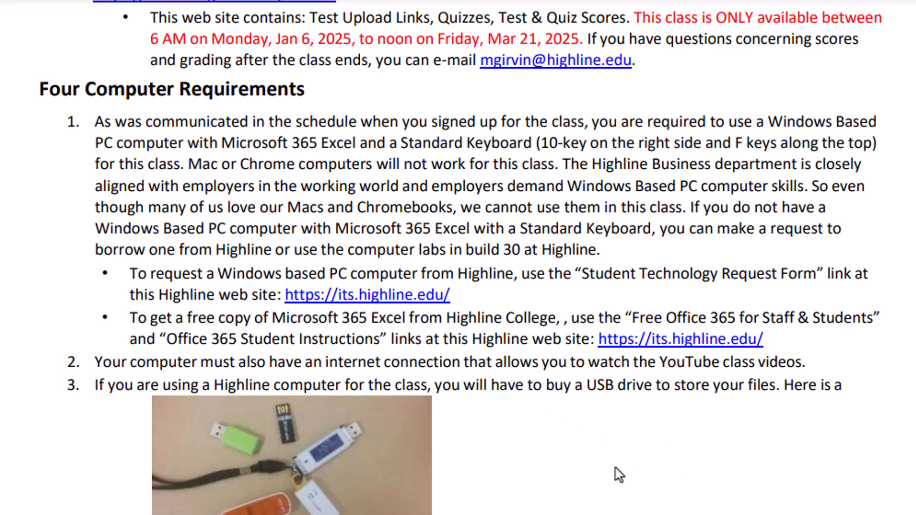
{"action": "scroll", "scroll_direction": "down", "scroll_amount": 3}
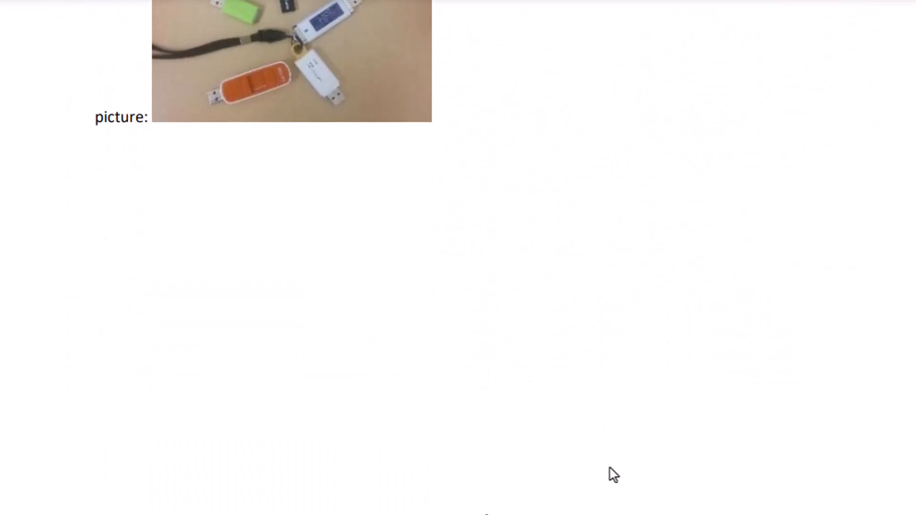
{"action": "scroll", "scroll_direction": "down", "scroll_amount": 3}
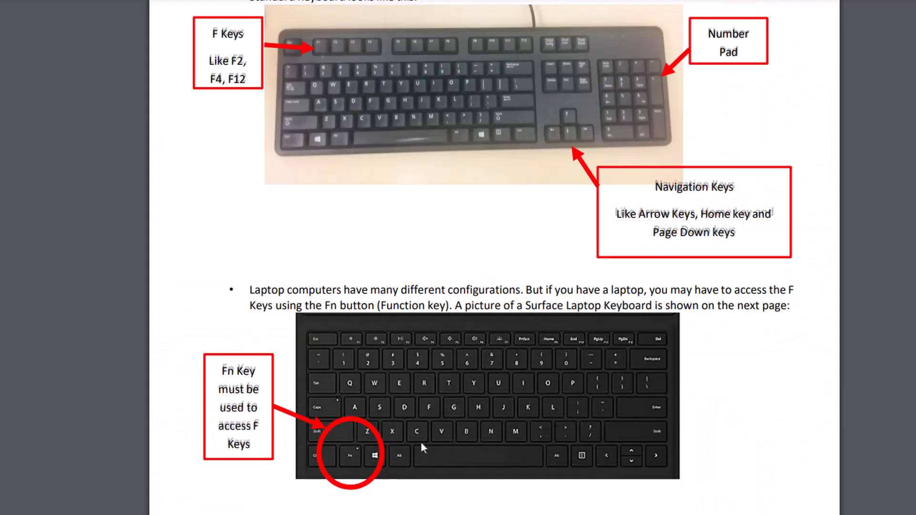
{"action": "scroll", "scroll_direction": "down", "scroll_amount": 3}
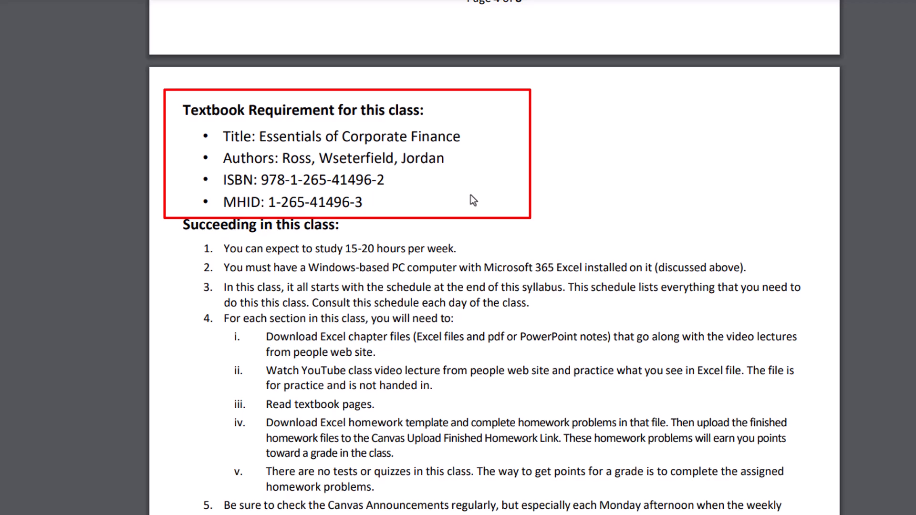
- Scroll past Textbook Requirement and Succeeding in this class to Grading Feedback and Grading
{"action": "scroll", "scroll_direction": "down", "scroll_amount": 3}
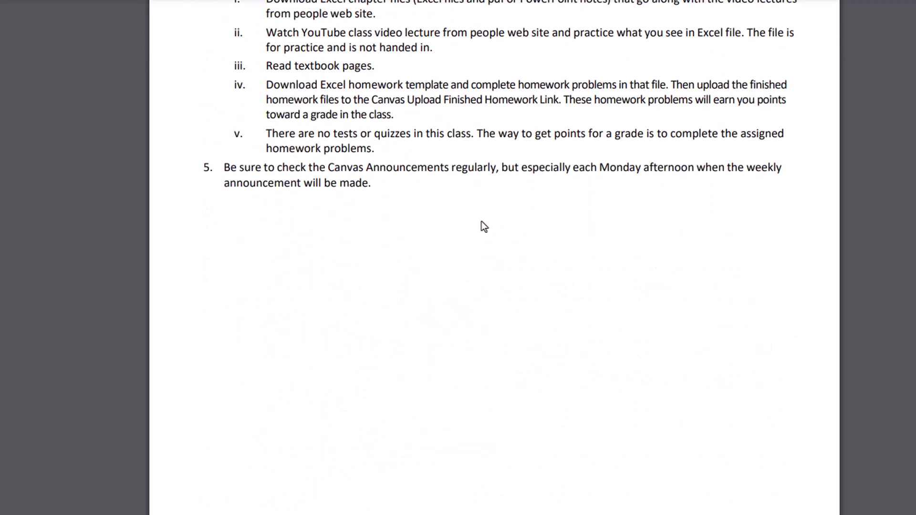
{"action": "scroll", "scroll_direction": "down", "scroll_amount": 3}
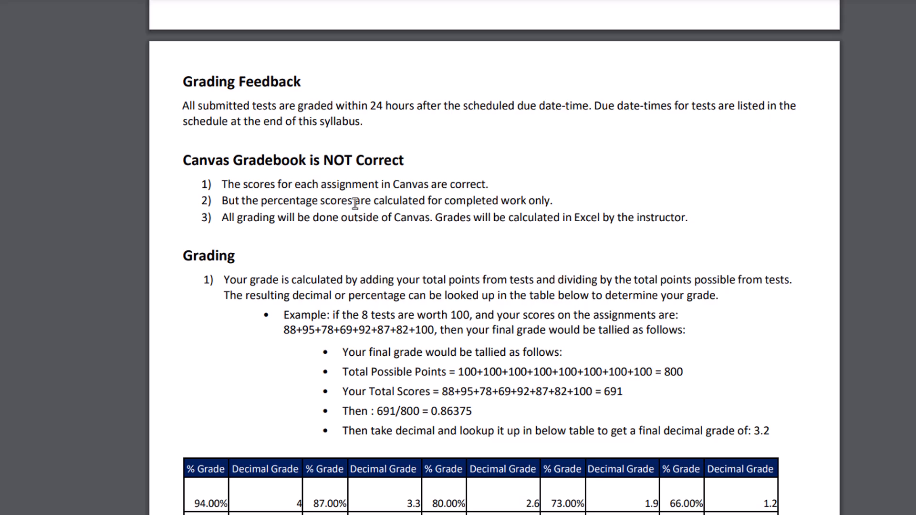
{"action": "mouse_move", "coordinate": [448, 174]}
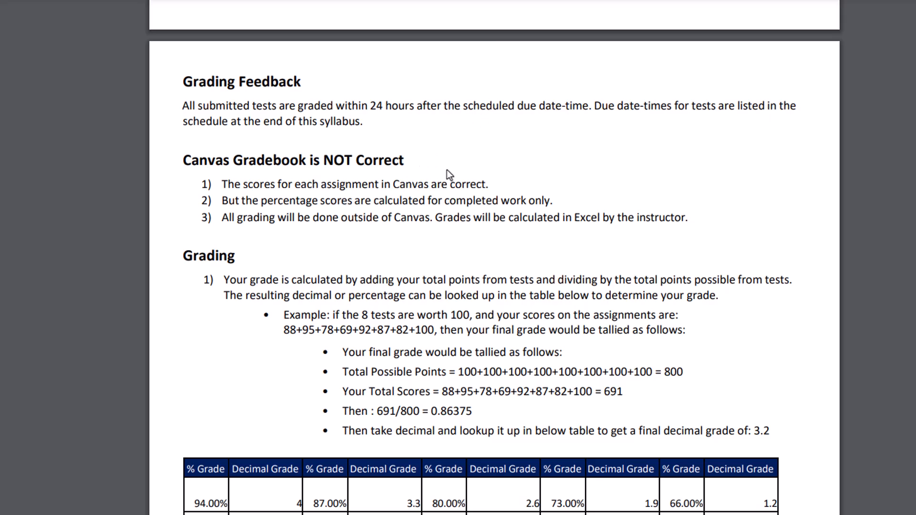
{"action": "scroll", "scroll_direction": "down", "scroll_amount": 3}
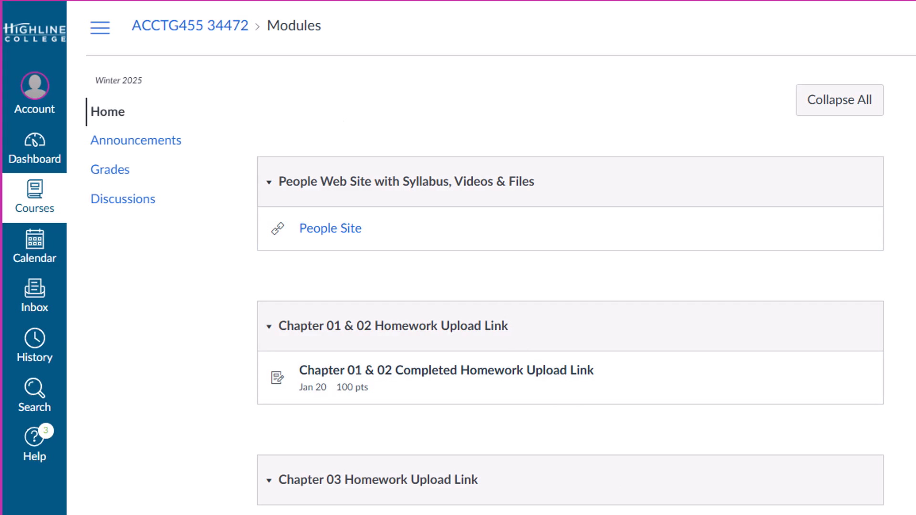
{"action": "mouse_move", "coordinate": [707, 299]}
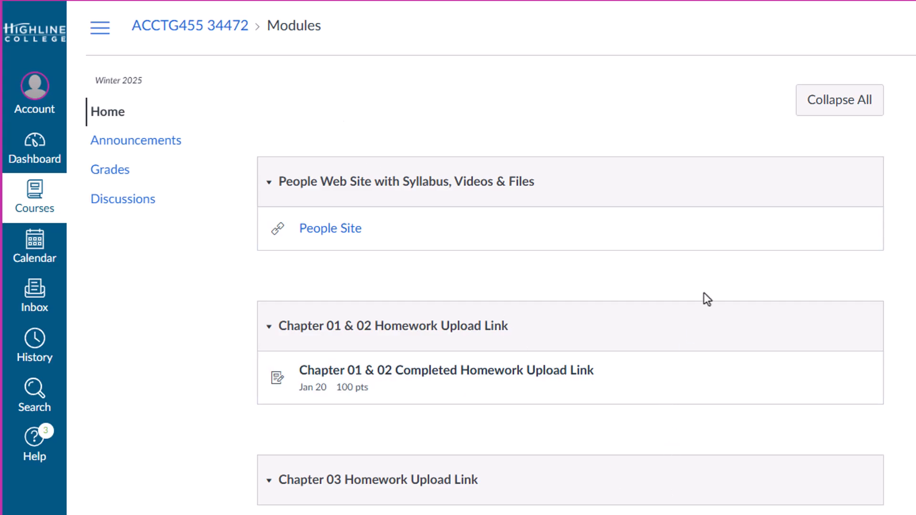
{"action": "mouse_move", "coordinate": [544, 390]}
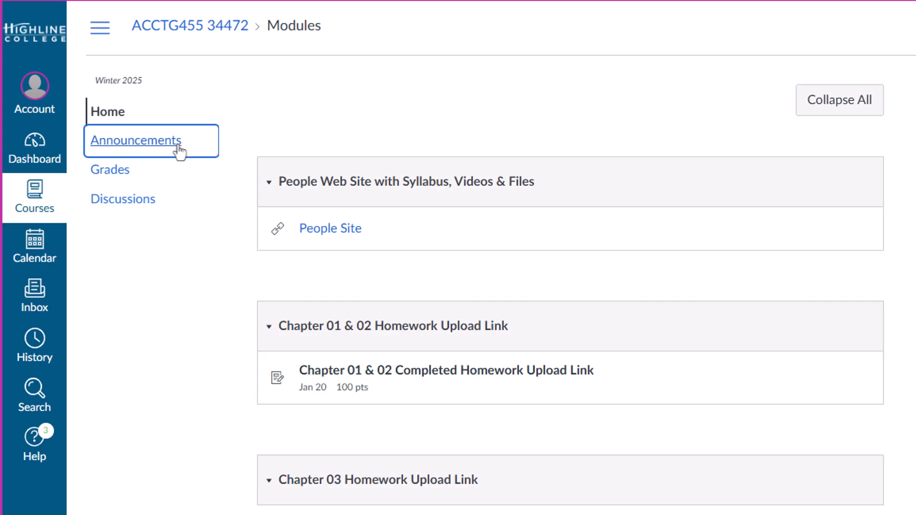
- Visit the ACCTG455 Announcements, then Discussions with the pinned Ask Questions thread
{"action": "left_click", "coordinate": [136, 139]}
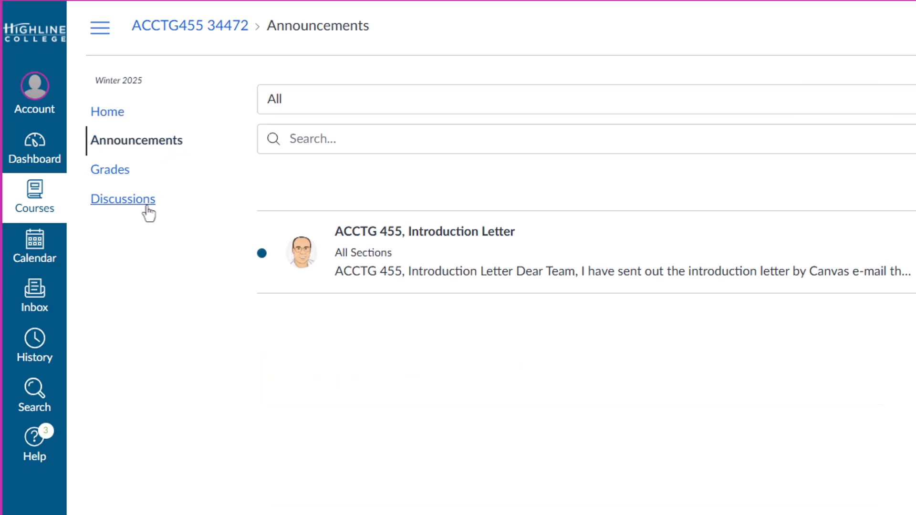
{"action": "left_click", "coordinate": [123, 199]}
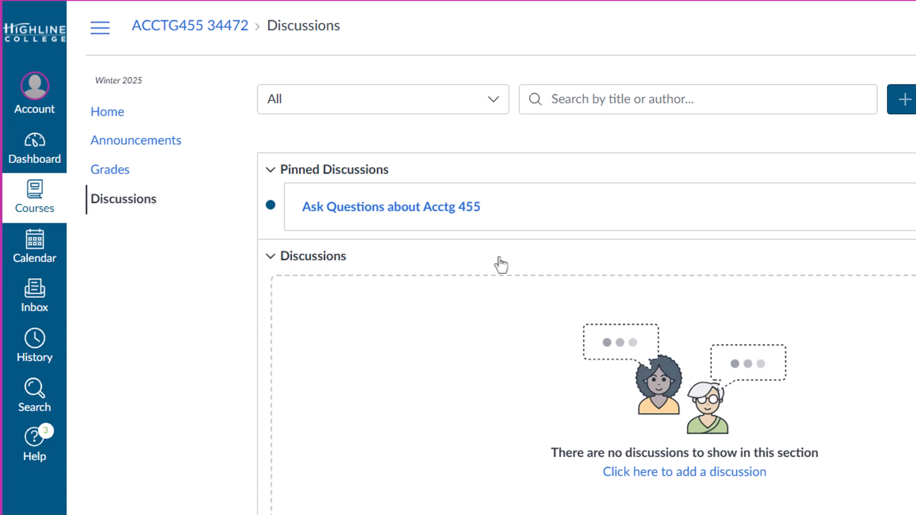
{"action": "mouse_move", "coordinate": [486, 229]}
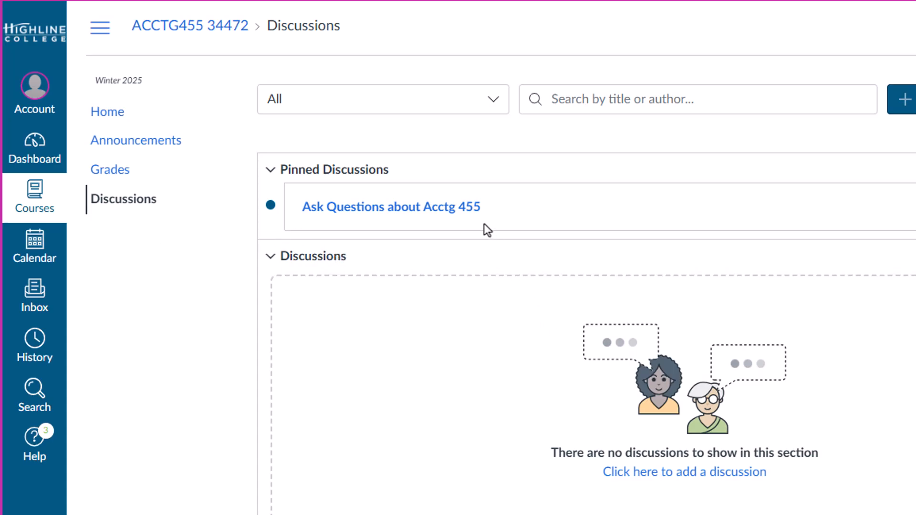
{"action": "mouse_move", "coordinate": [528, 182]}
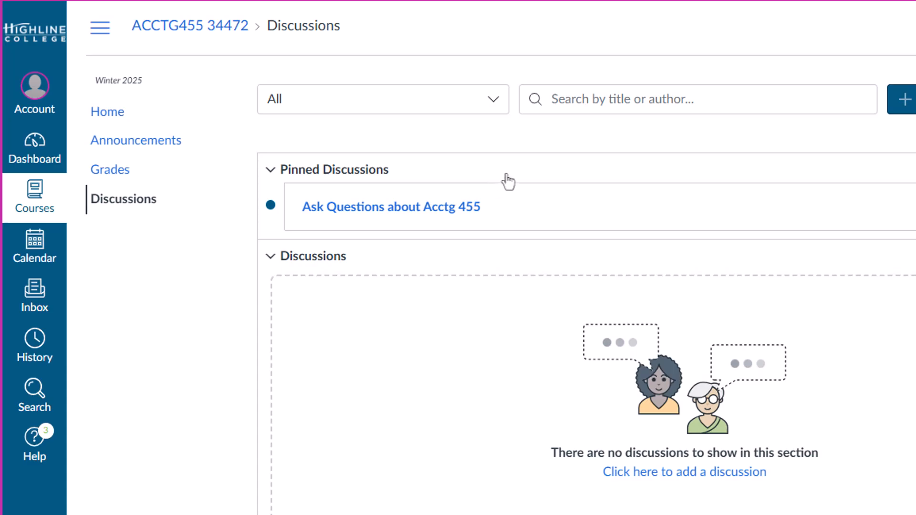
{"action": "mouse_move", "coordinate": [591, 172]}
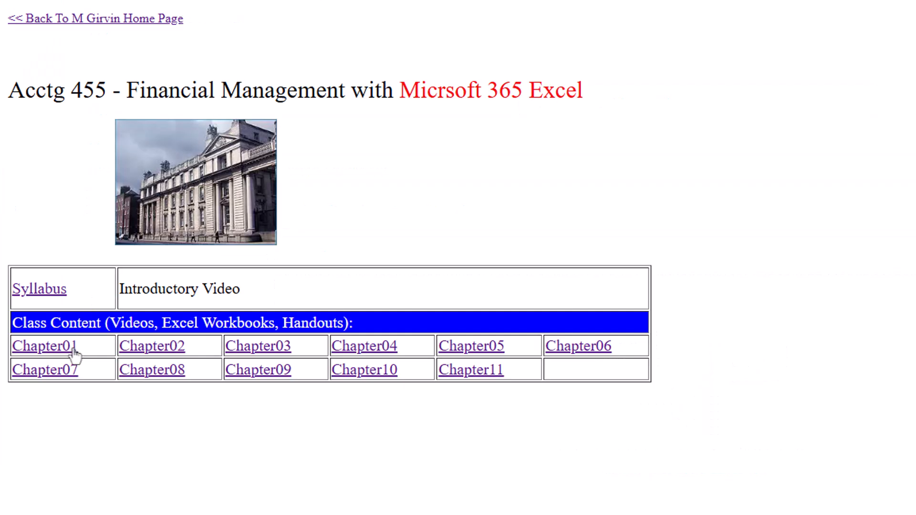
- View Chapter01, return to the Acctg 455 home page, and open Chapter02
{"action": "left_click", "coordinate": [45, 346]}
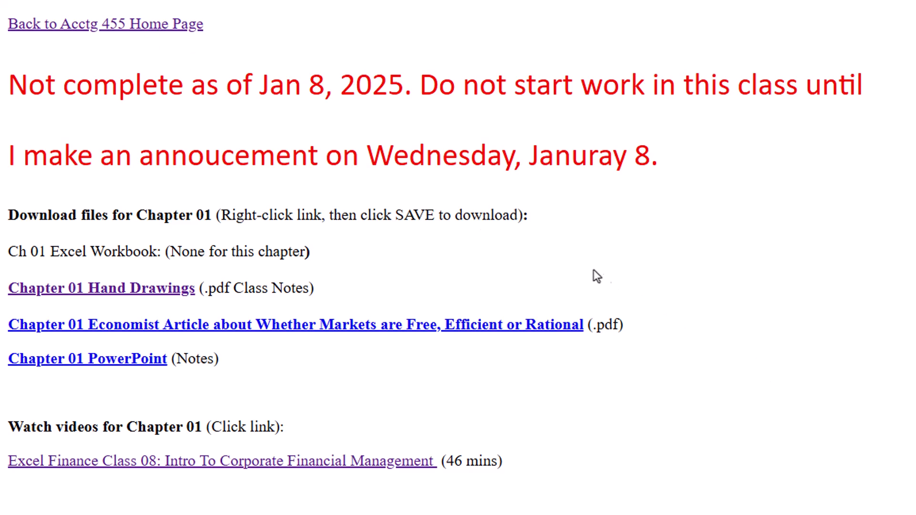
{"action": "mouse_move", "coordinate": [271, 416]}
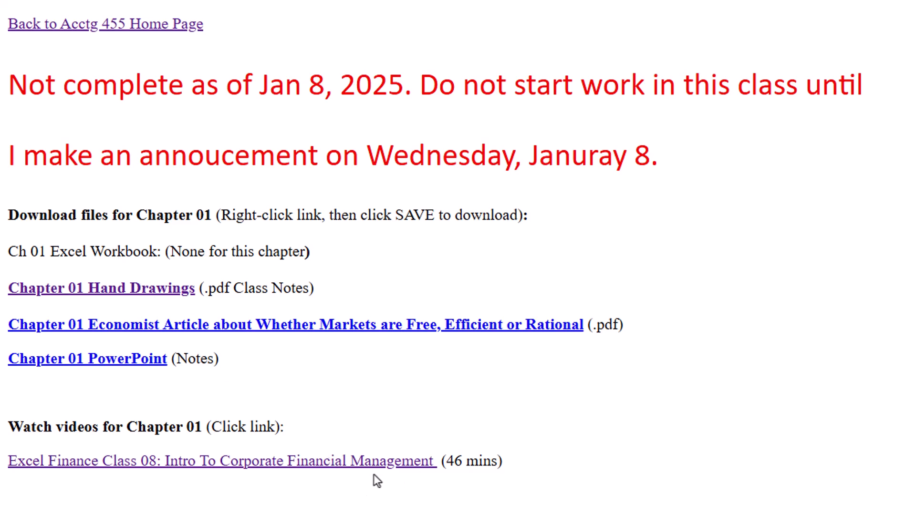
{"action": "left_click", "coordinate": [105, 24]}
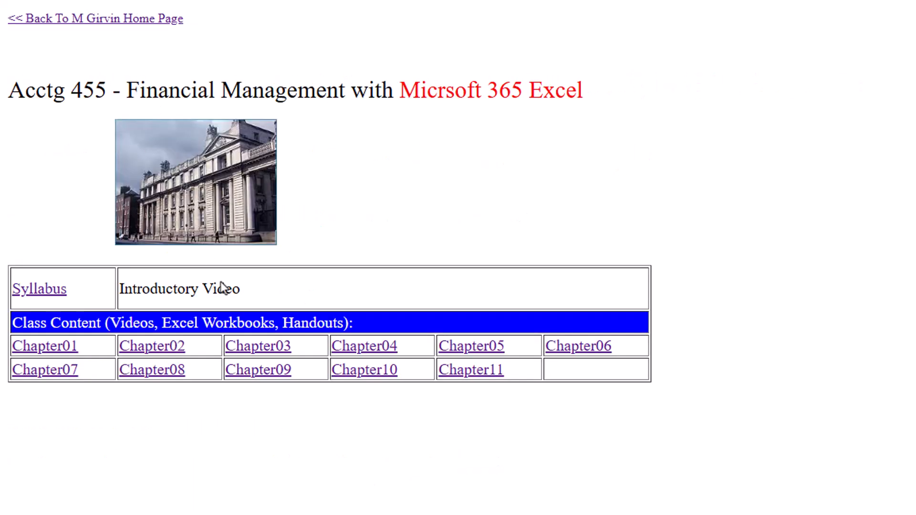
{"action": "left_click", "coordinate": [151, 345]}
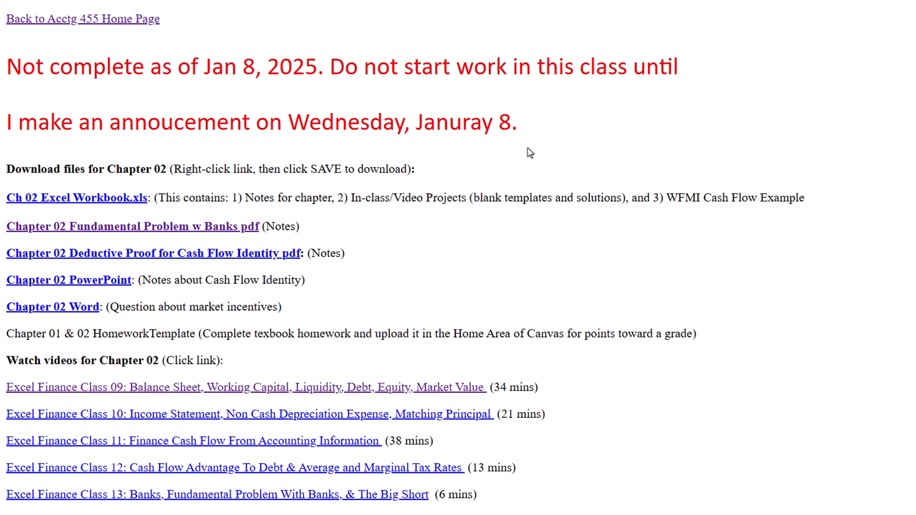